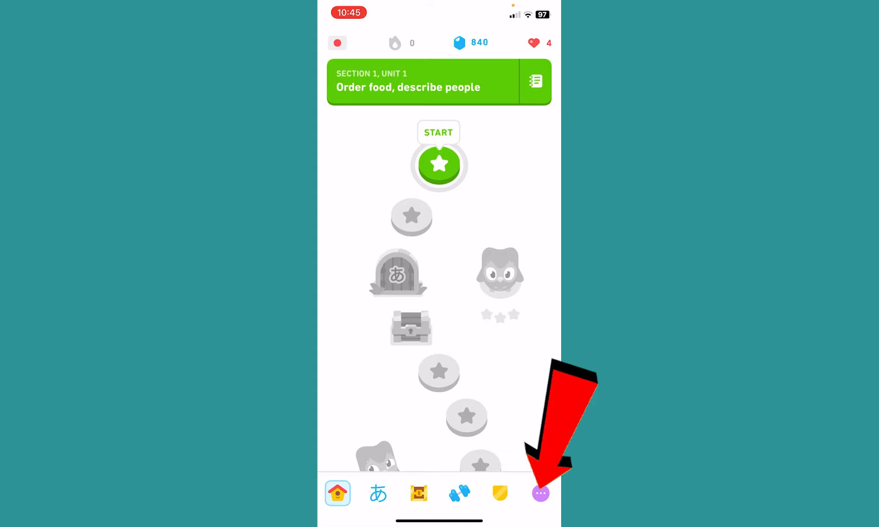
Open the Duolingo profile page from the purple more icon in the bottom bar.
click(541, 493)
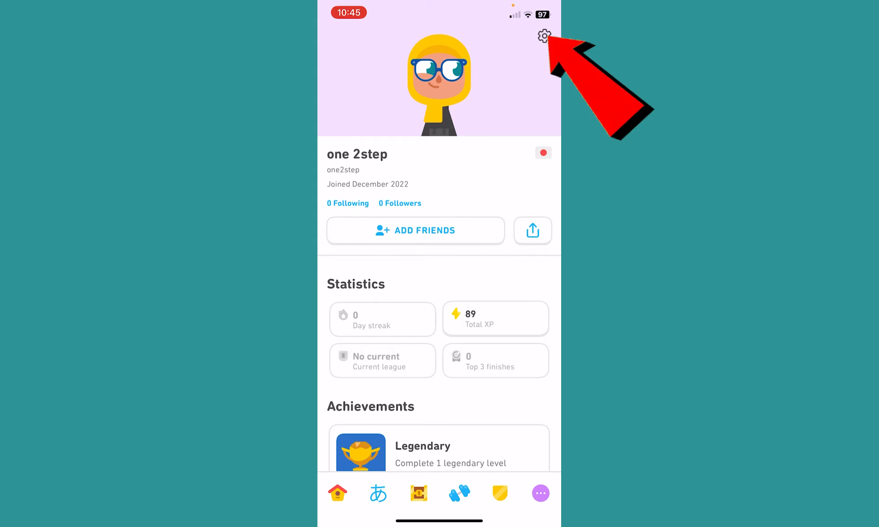
Go to Settings > Account > Profile to view name, username, password and email.
click(544, 35)
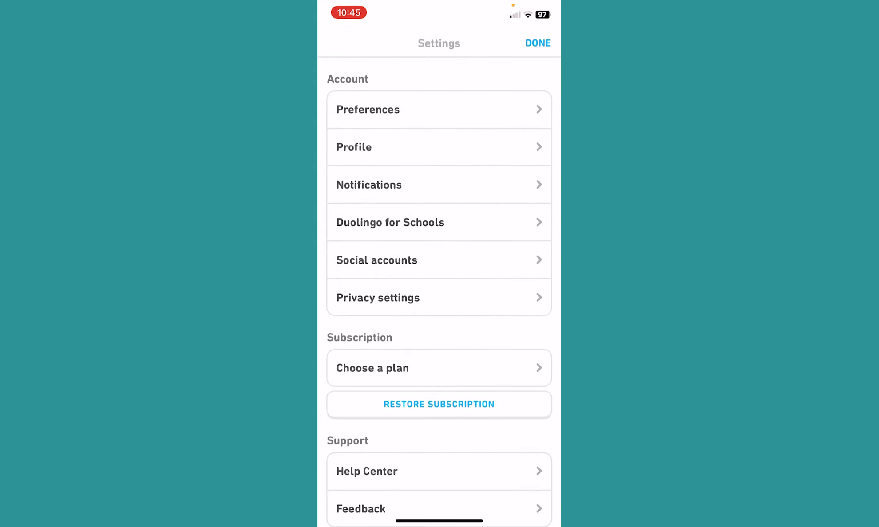
click(353, 147)
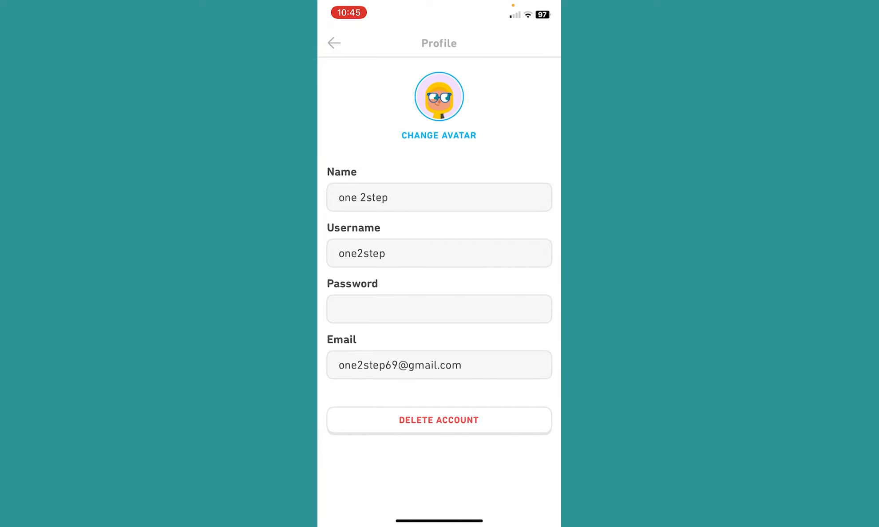
click(439, 421)
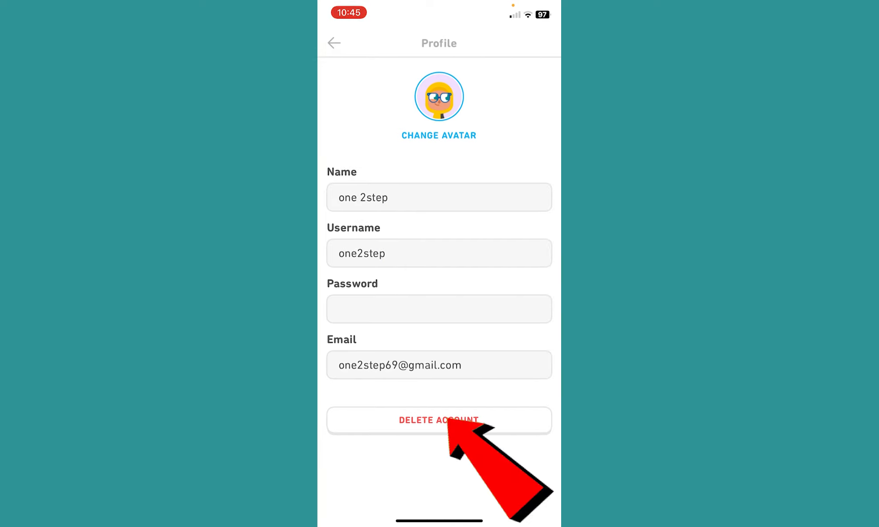
Open the Delete Account page and request deletion from its bottom button.
click(438, 420)
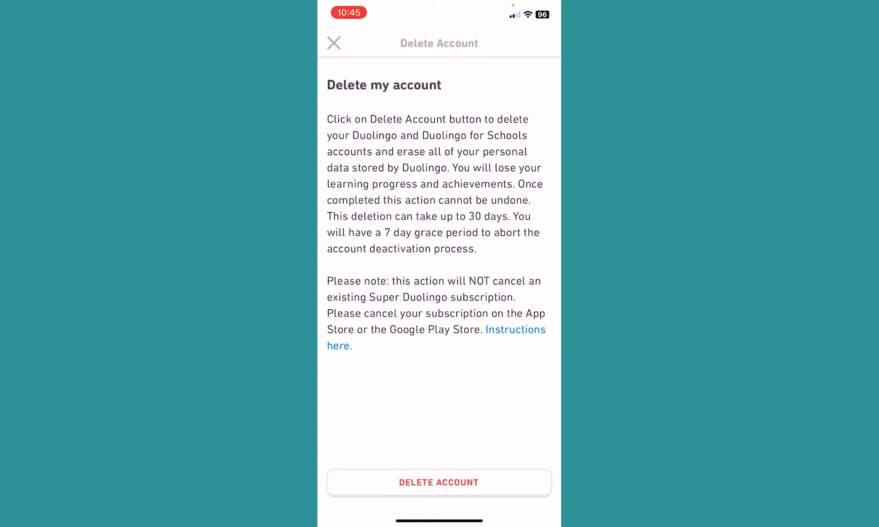
click(438, 482)
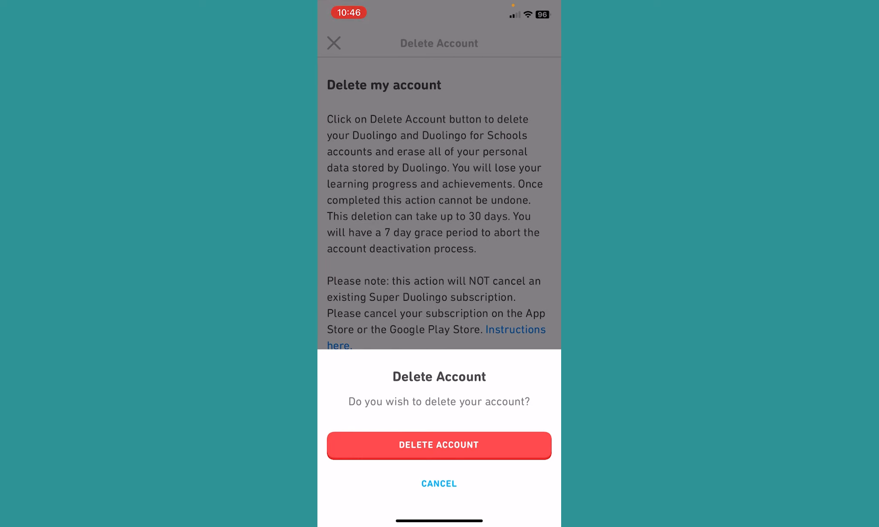
Confirm Delete Account in the popup and leave the deletion page.
click(439, 484)
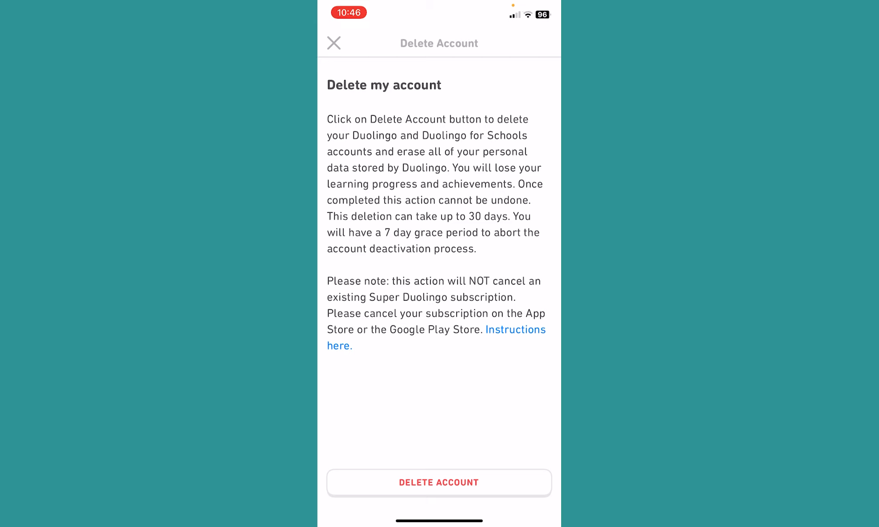
click(334, 43)
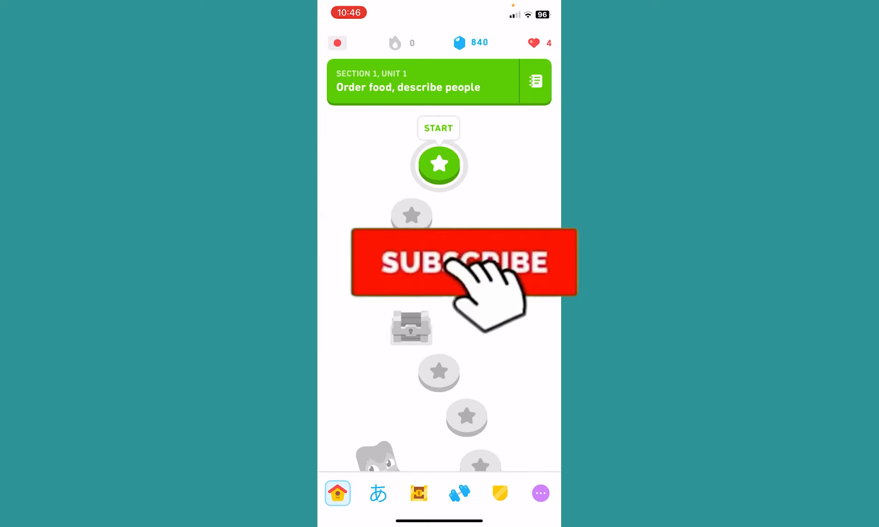
Stay on the Section 1, Unit 1 learning path after exiting deletion.
click(463, 262)
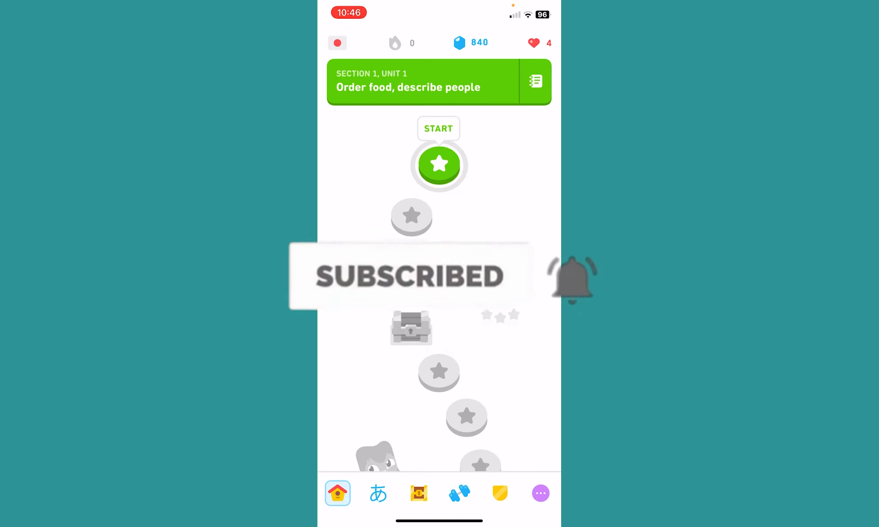